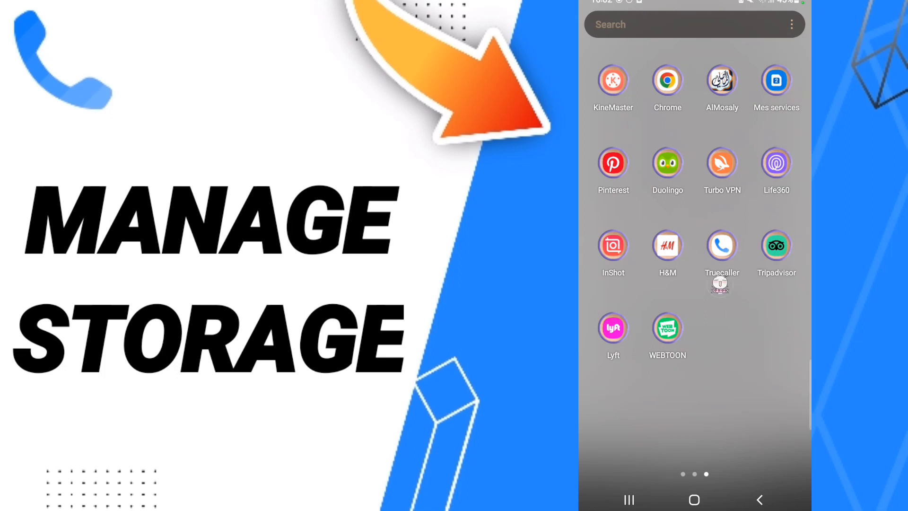
- Launch Truecaller from the Android home screen to show its call log
click(722, 245)
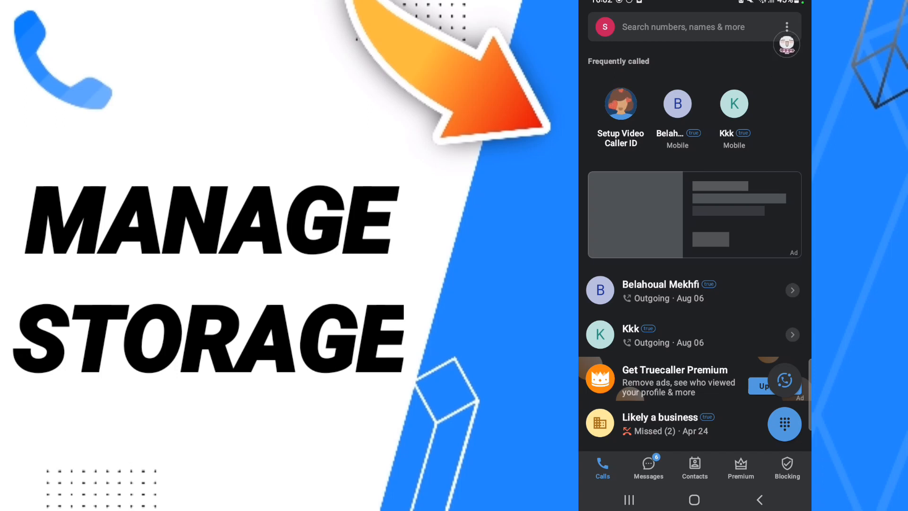
- Go through Settings and Data & Storage to the Manage storage page showing the 1.4 MB cache
click(787, 27)
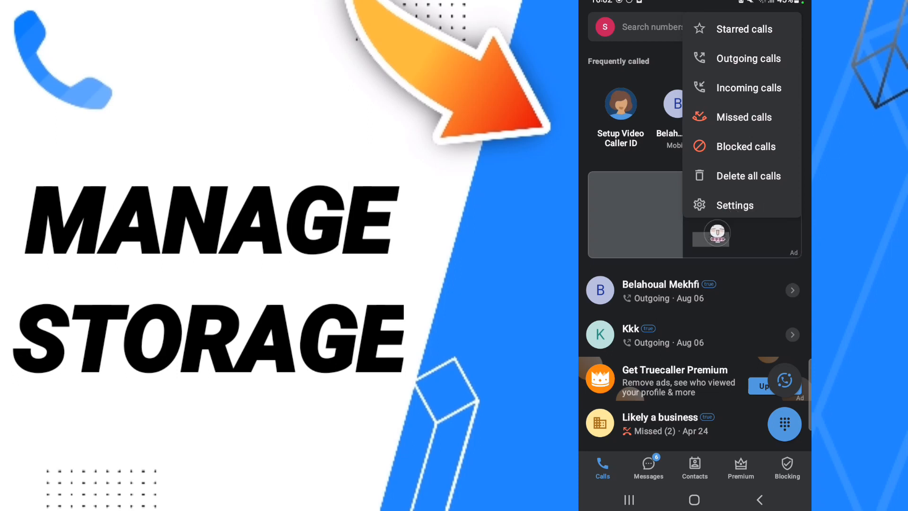
click(734, 204)
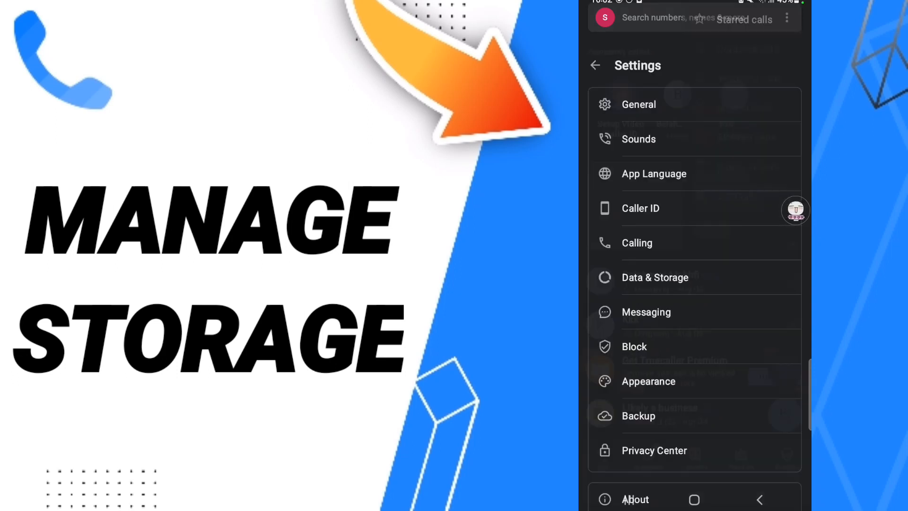
scroll(up, 3)
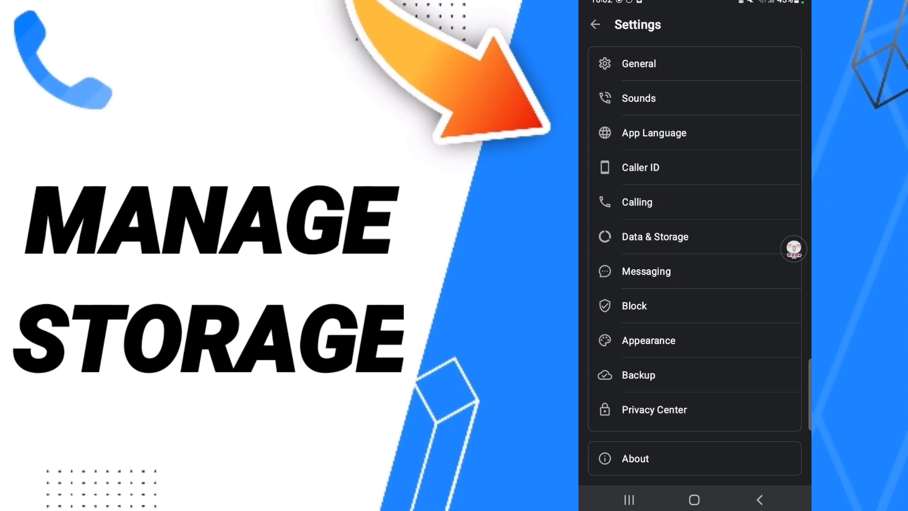
click(655, 236)
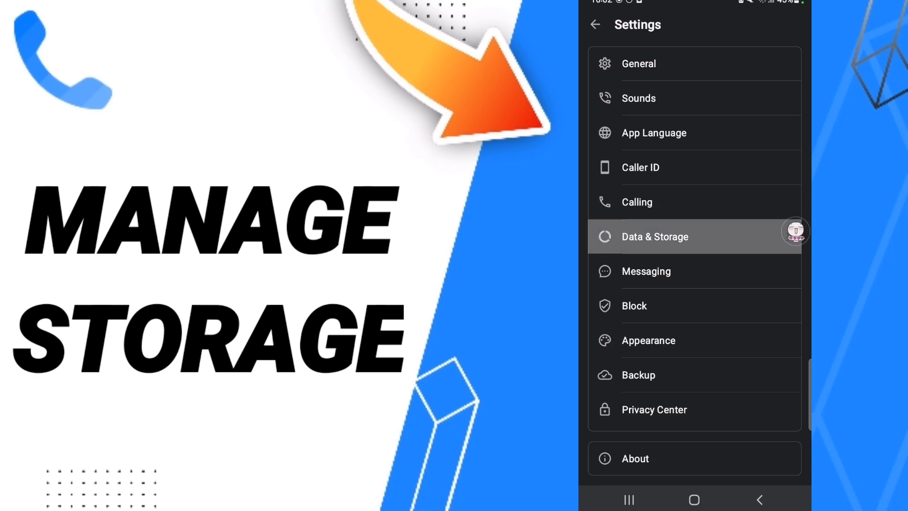
click(655, 236)
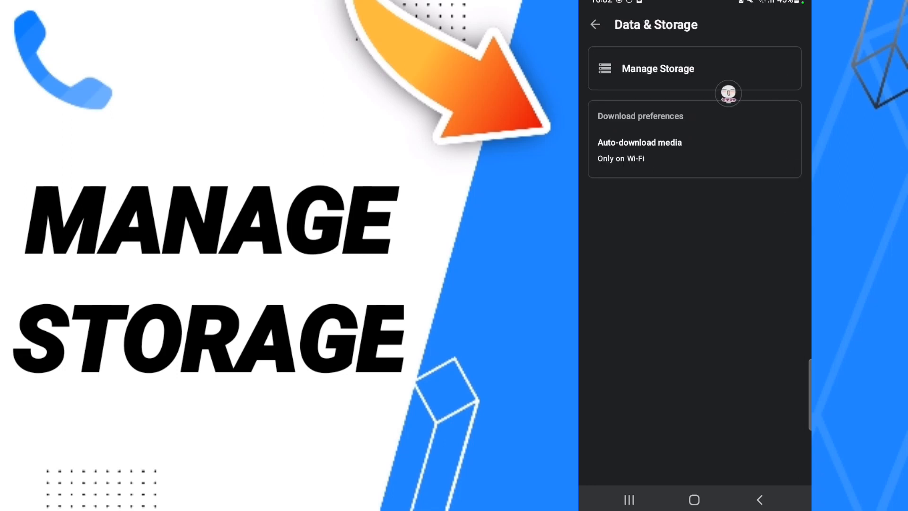
mouse_move(757, 63)
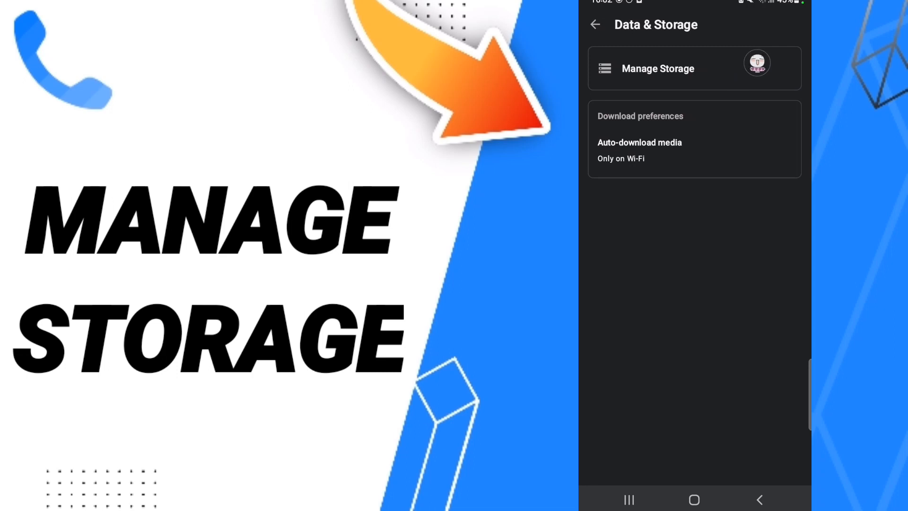
click(657, 68)
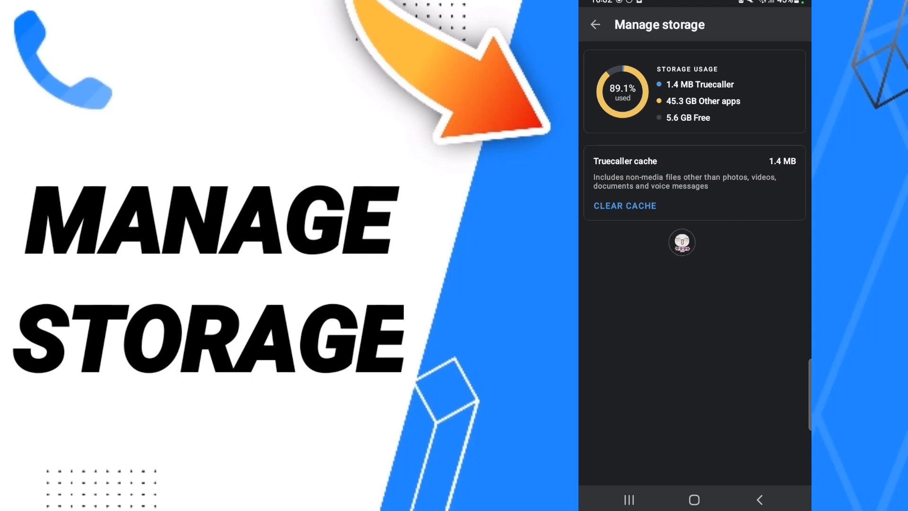
mouse_move(795, 179)
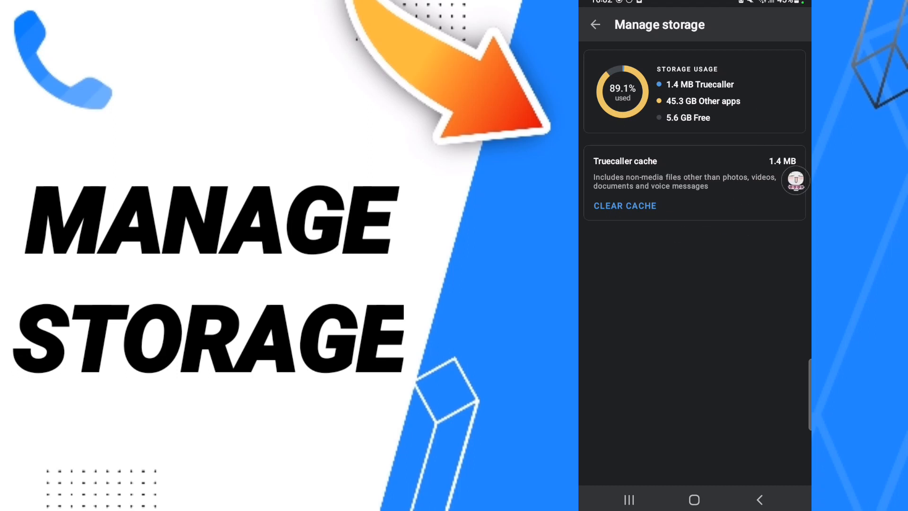